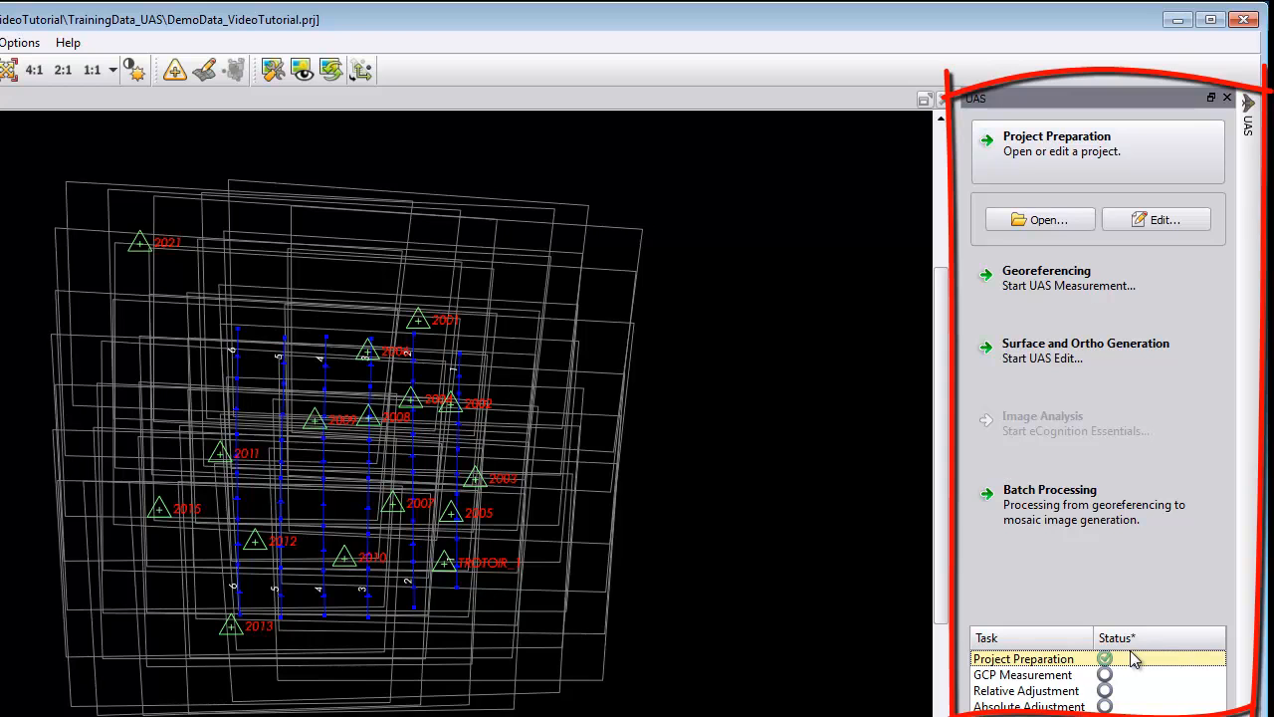
pyautogui.moveTo(1112, 664)
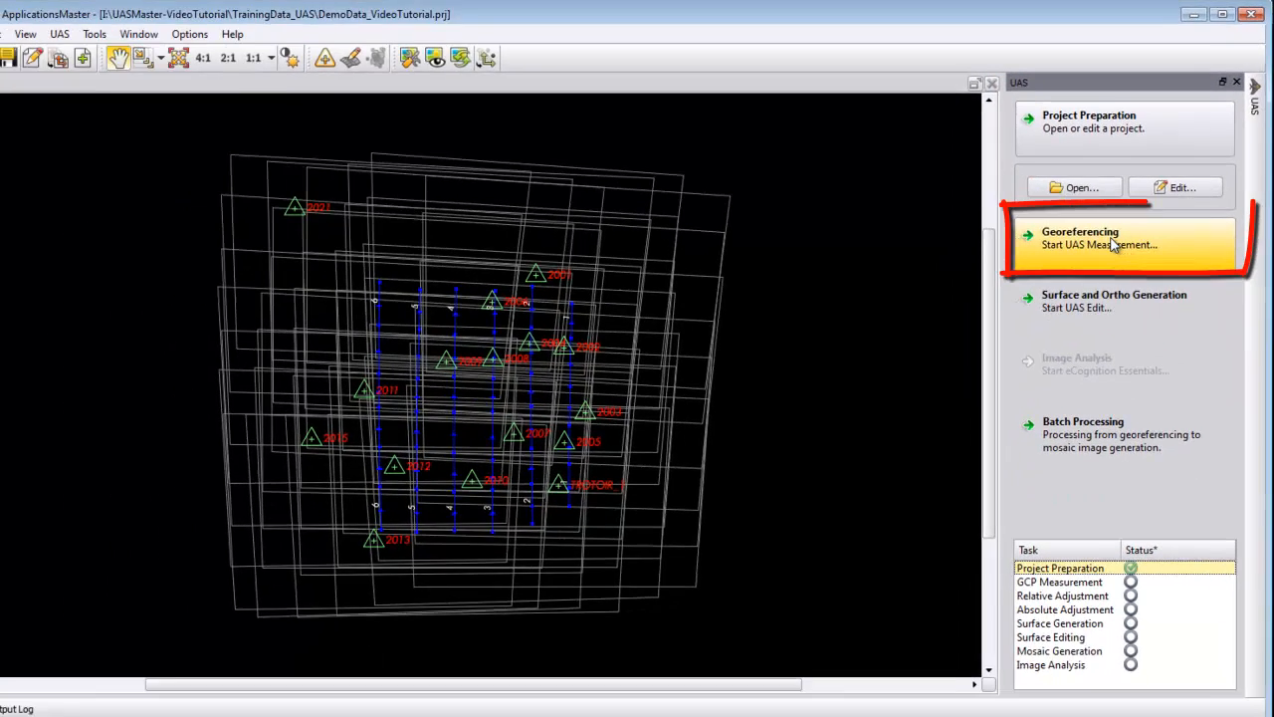
# - Start UAS Measurement georeferencing for the demo project from the UAS task panel
pyautogui.click(1080, 239)
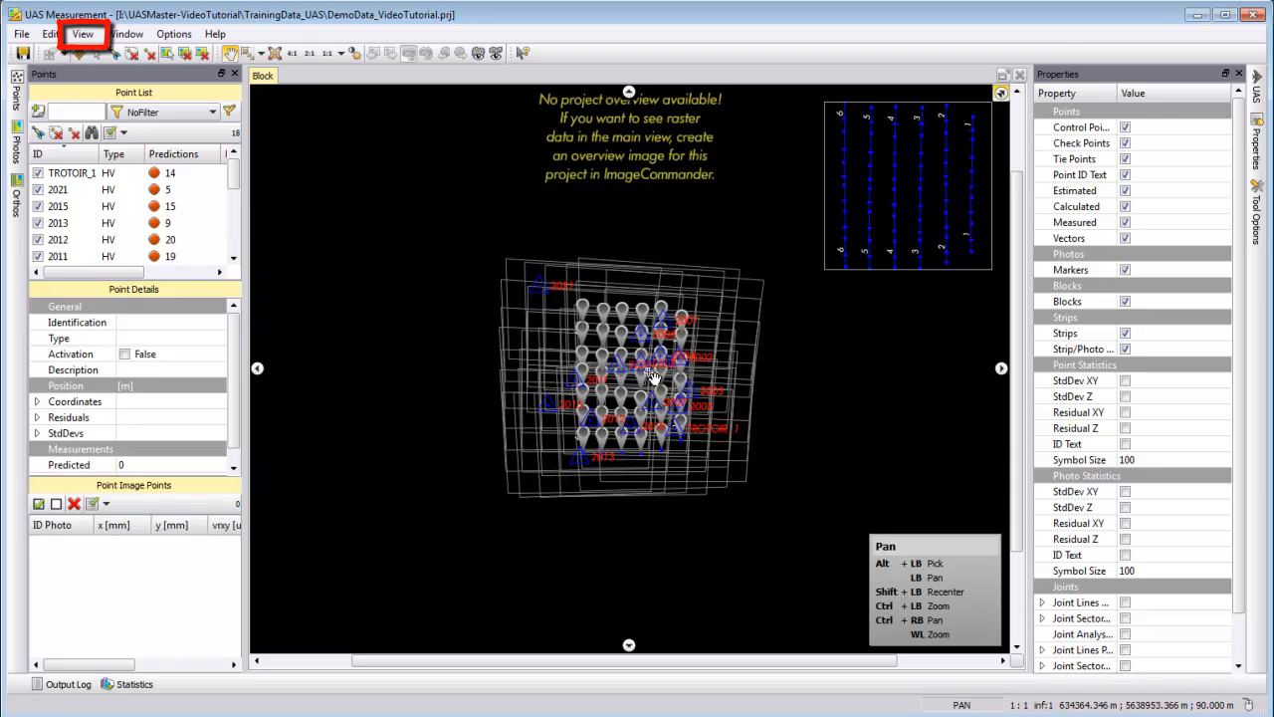
# - Open the Topo view with Large photo stamps and show the Photos list
pyautogui.click(83, 33)
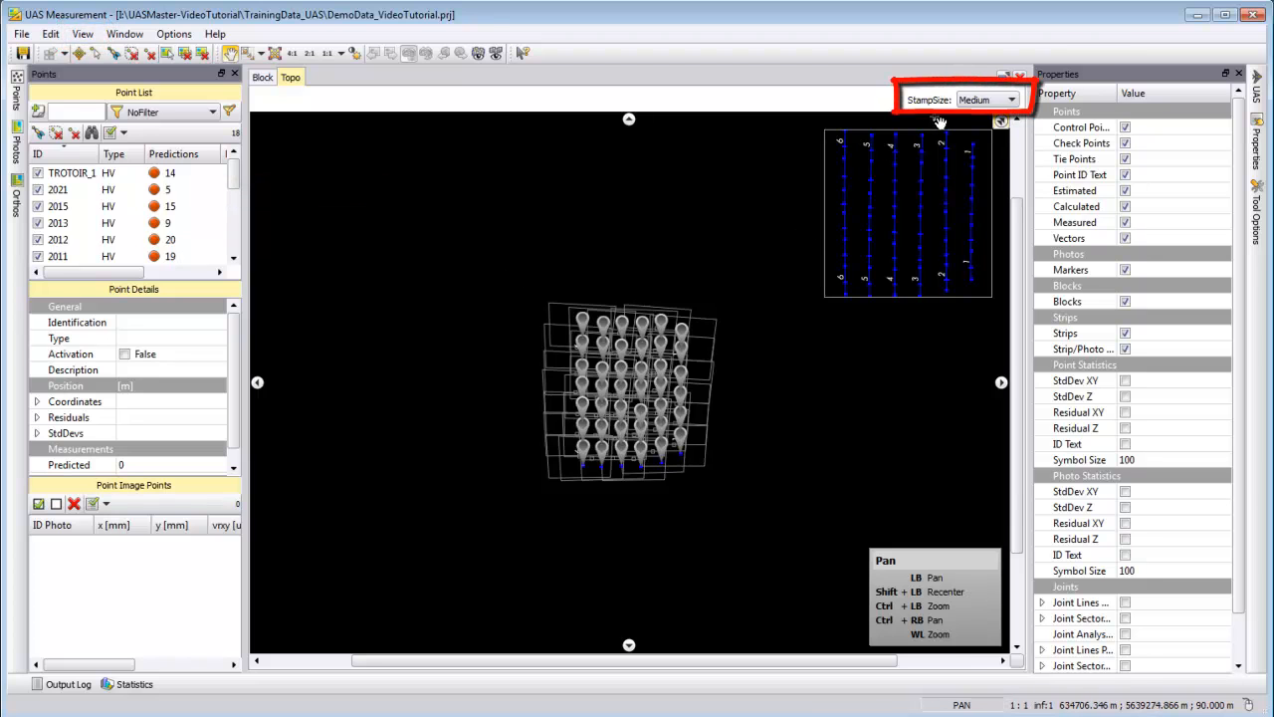
pyautogui.click(1014, 99)
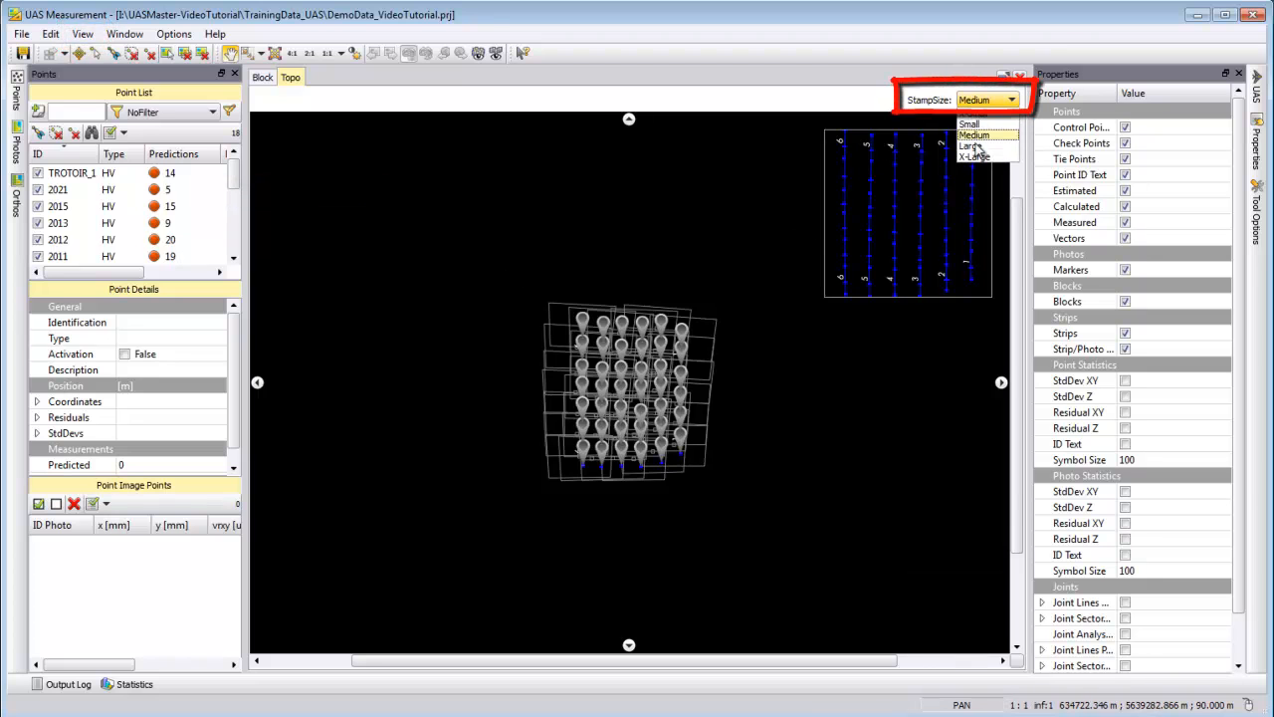
pyautogui.click(972, 145)
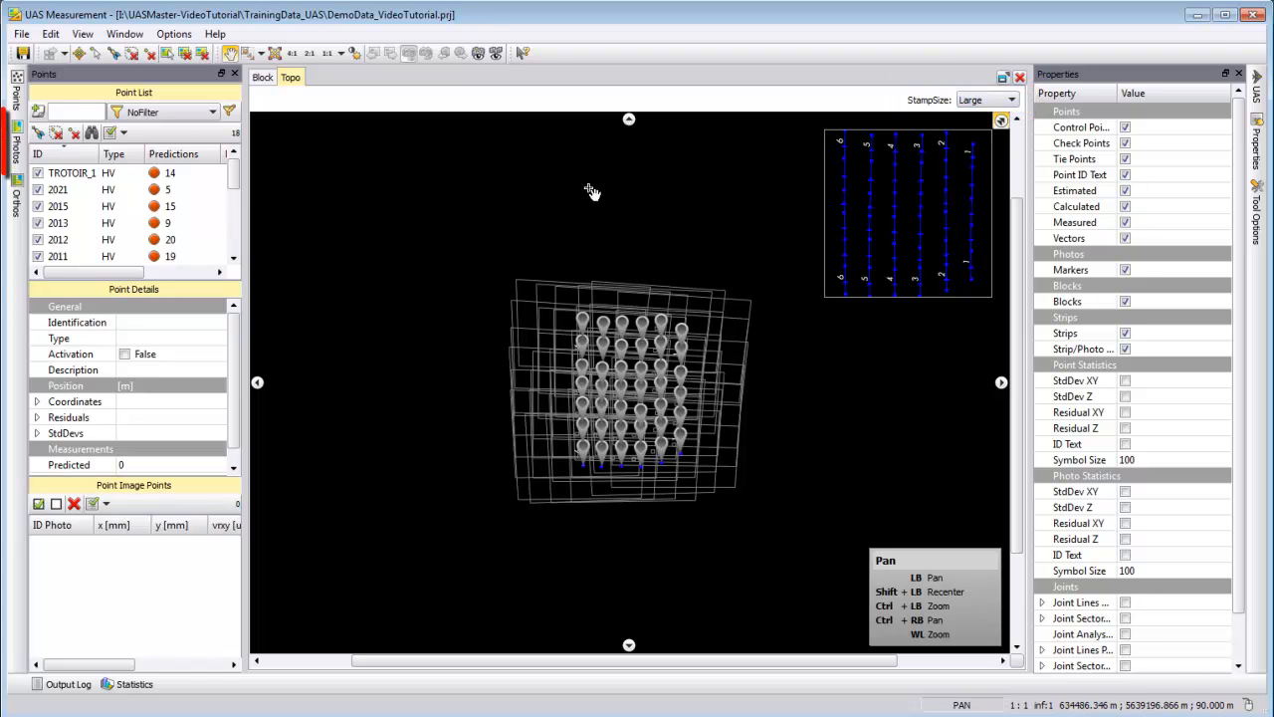
pyautogui.click(15, 150)
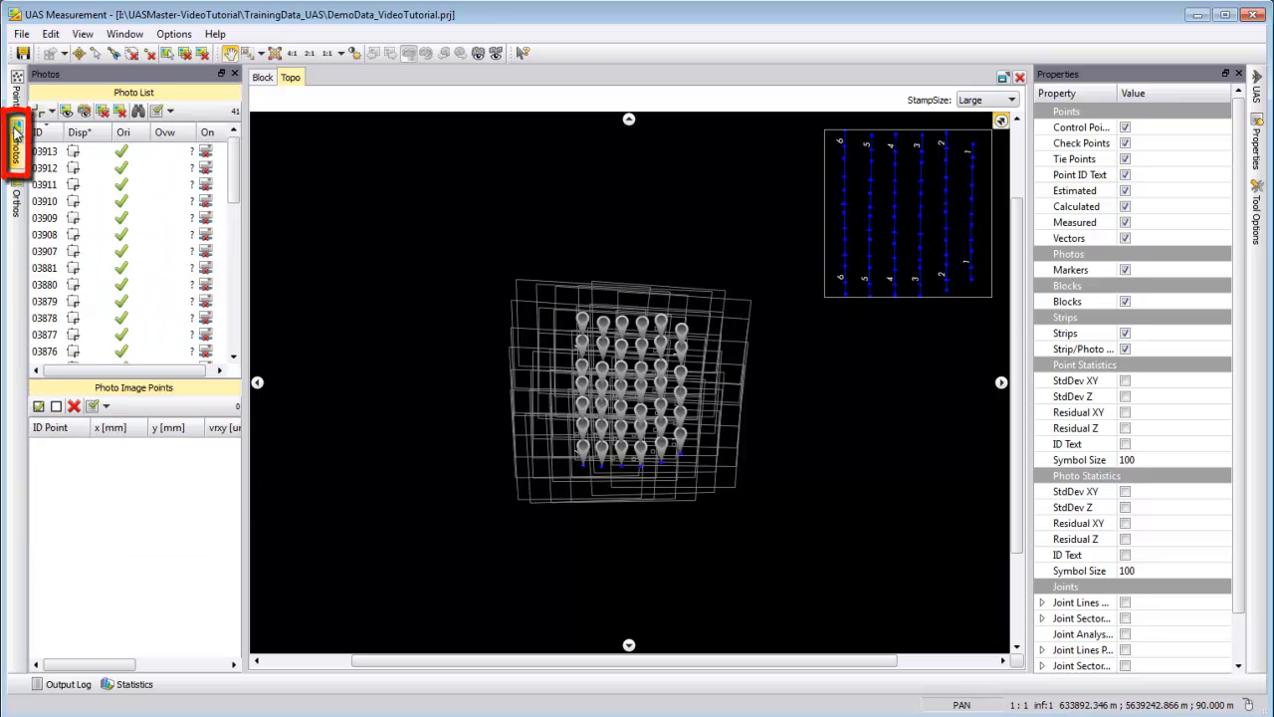
# - Load aerial image thumbnails for all photos into the Topo view
pyautogui.click(44, 150)
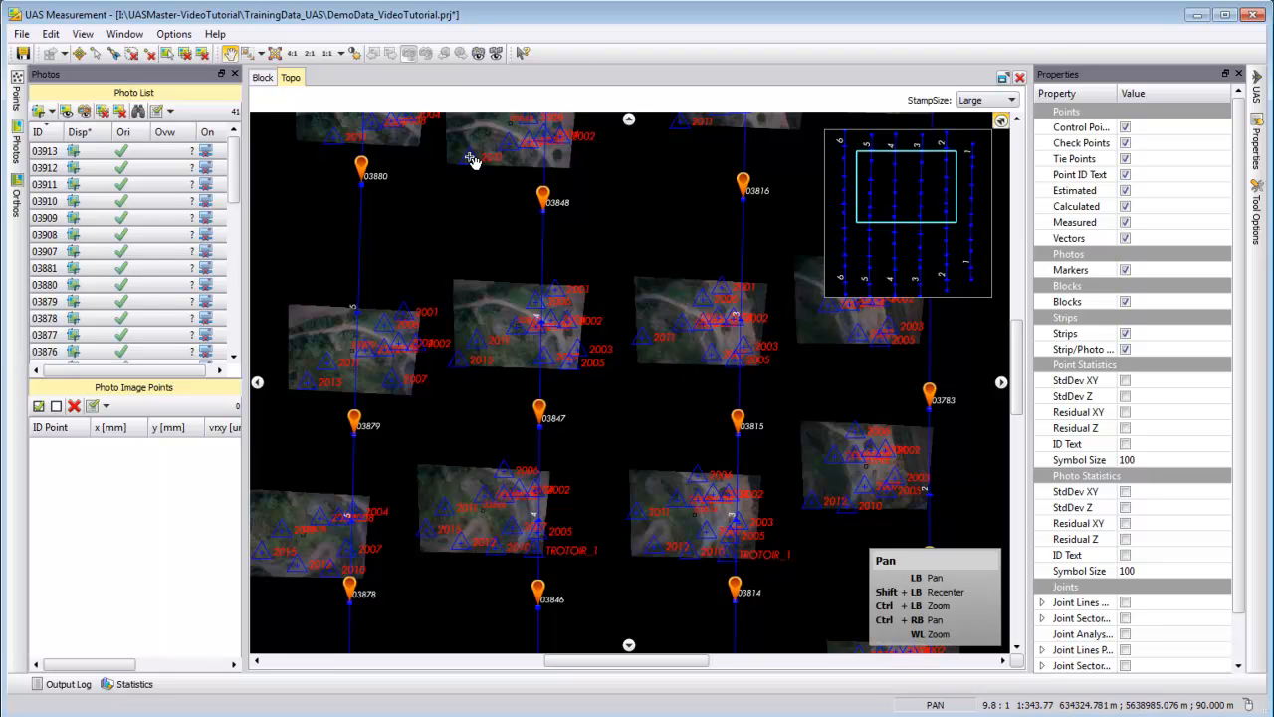
pyautogui.moveTo(696, 332)
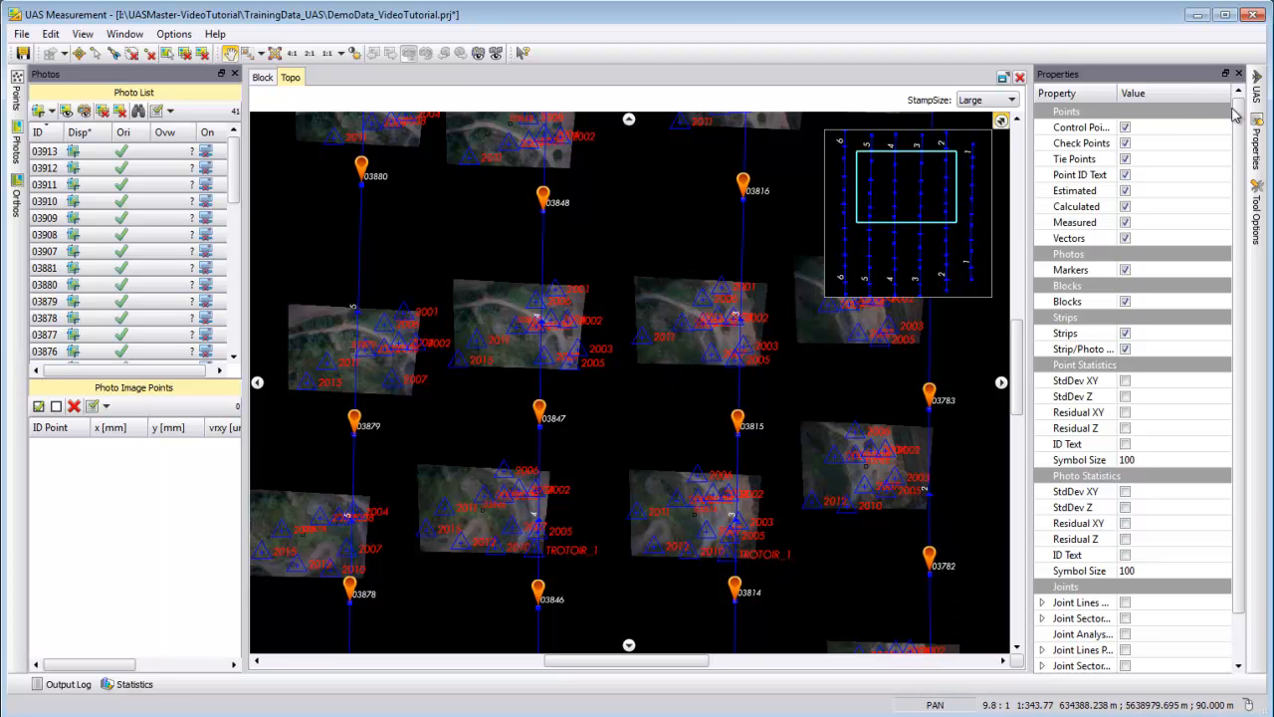
pyautogui.moveTo(1135, 104)
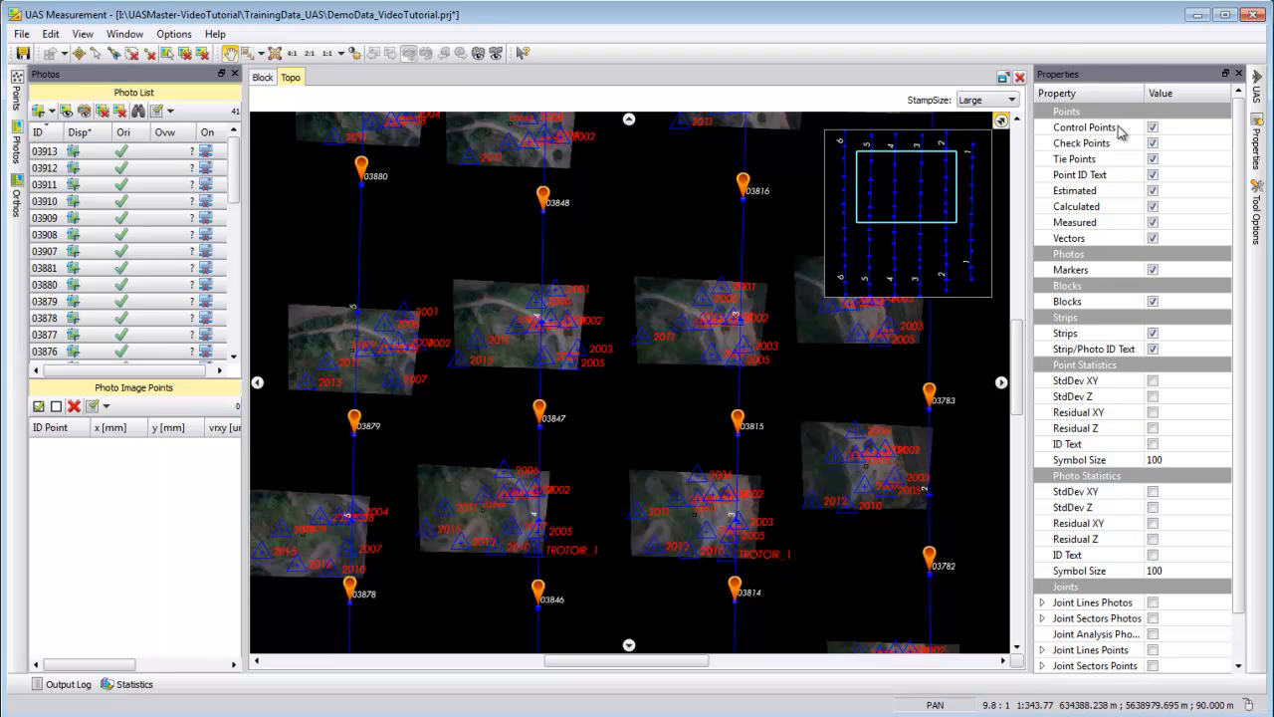
# - Uncheck Control Points under Points in the Properties panel
pyautogui.click(1084, 126)
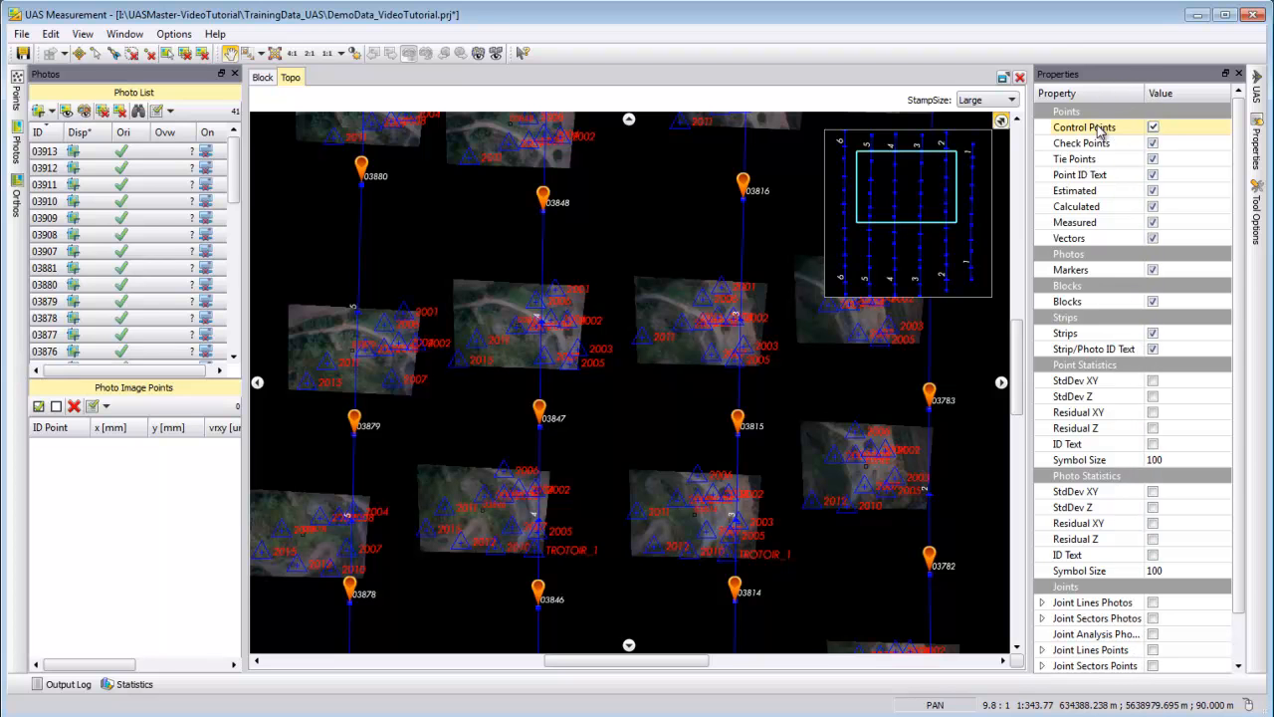
pyautogui.click(1152, 126)
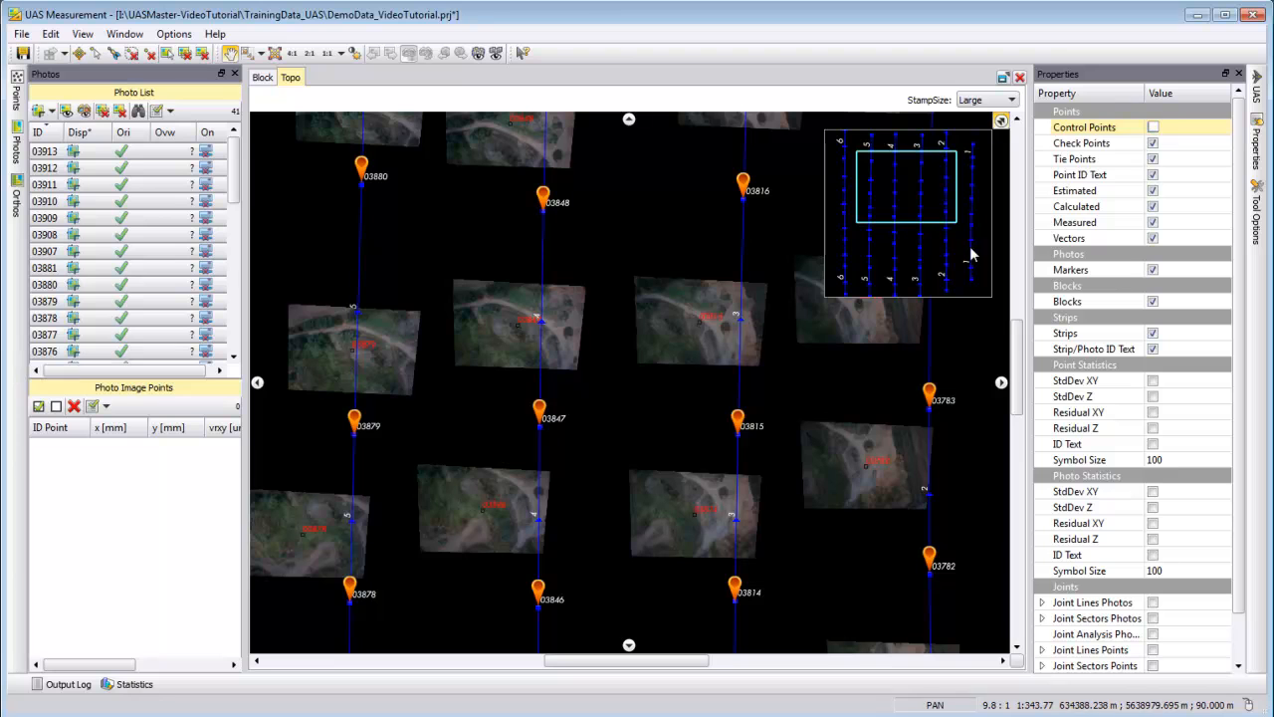
pyautogui.moveTo(664, 333)
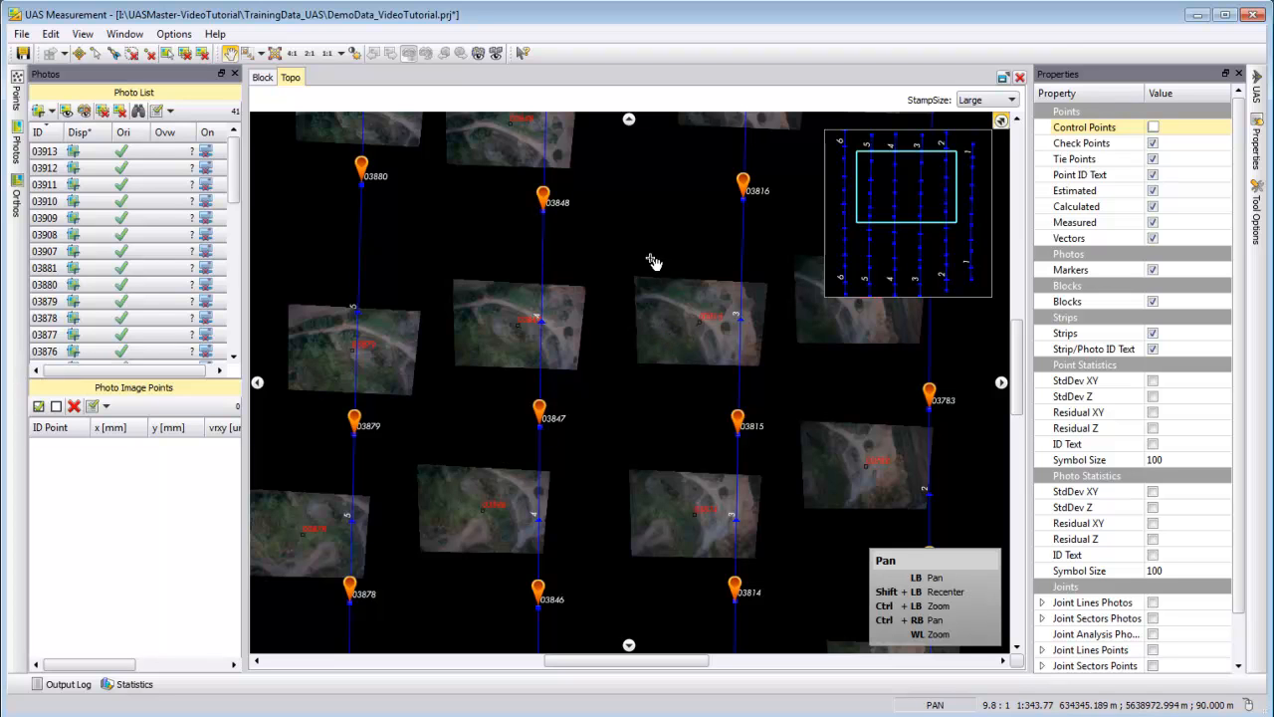
pyautogui.moveTo(647, 273)
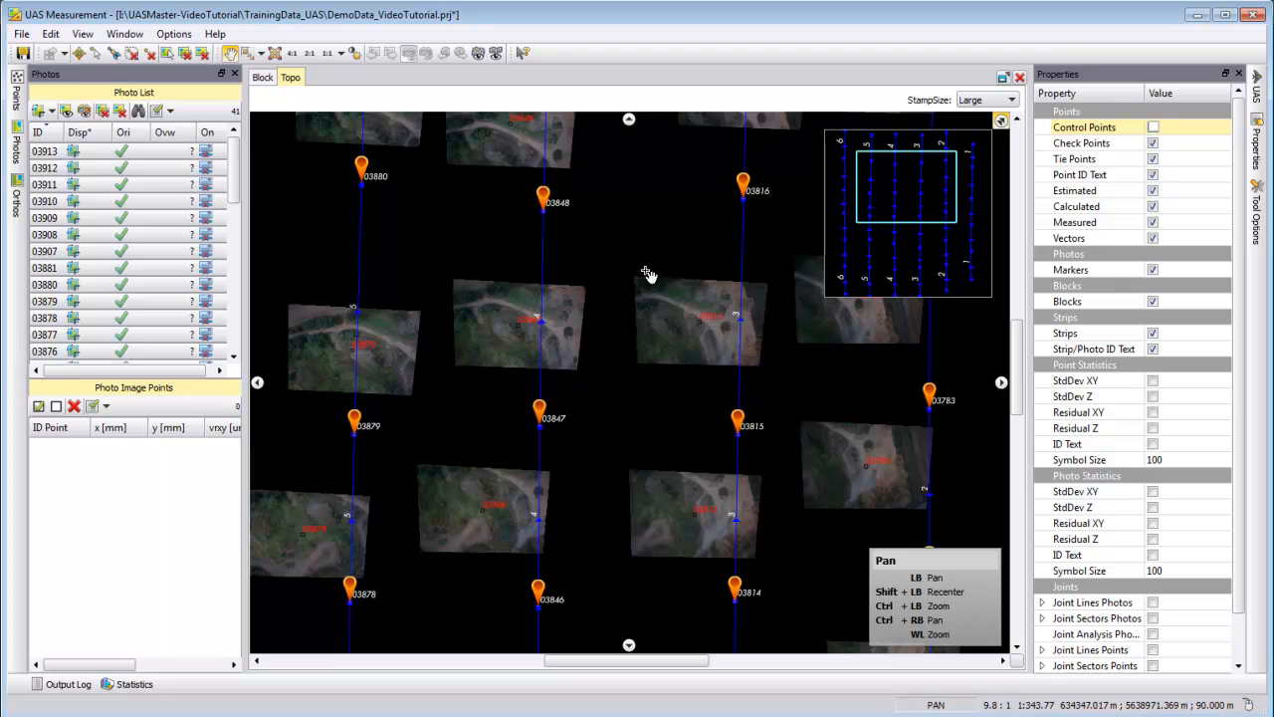
pyautogui.moveTo(719, 355)
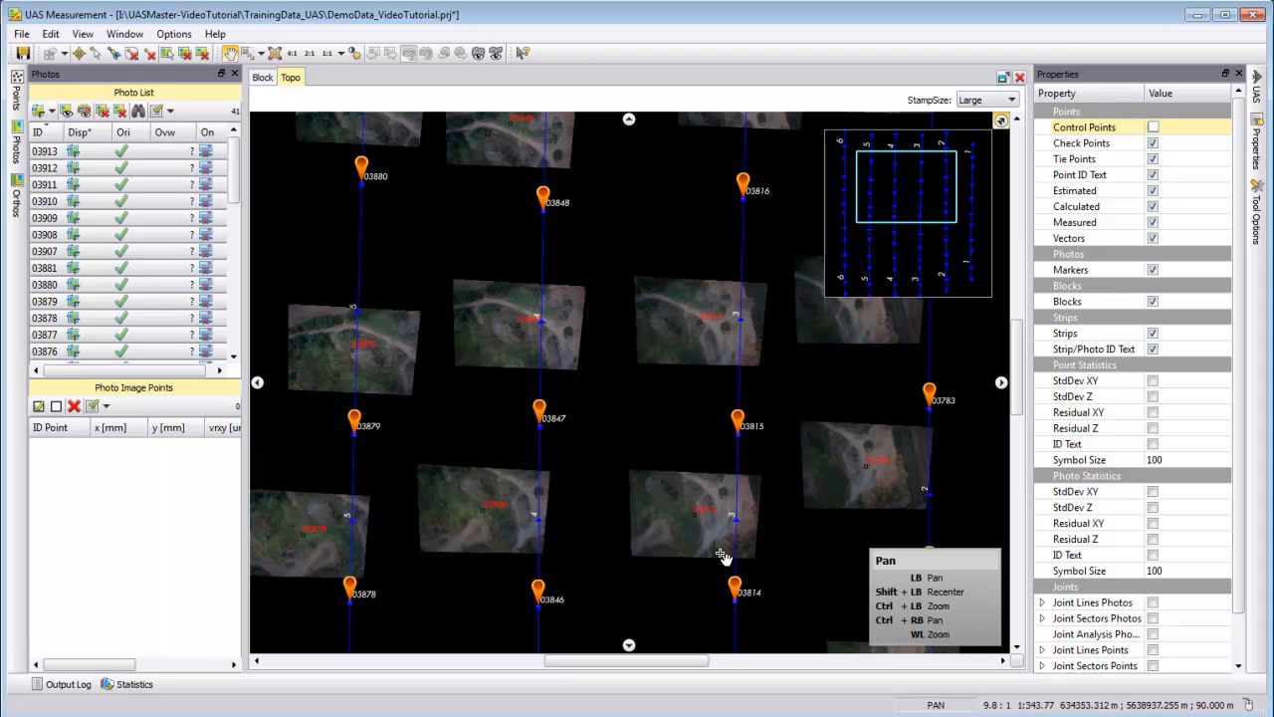
pyautogui.moveTo(718, 277)
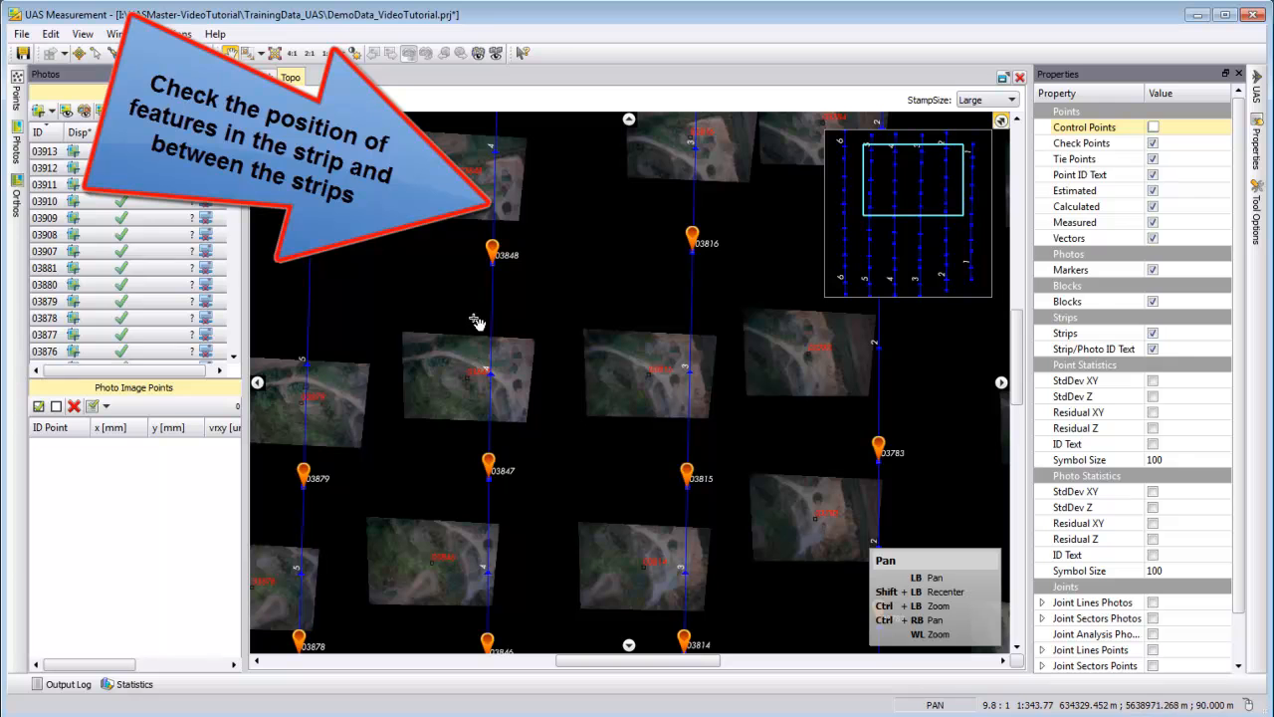
pyautogui.moveTo(488, 182)
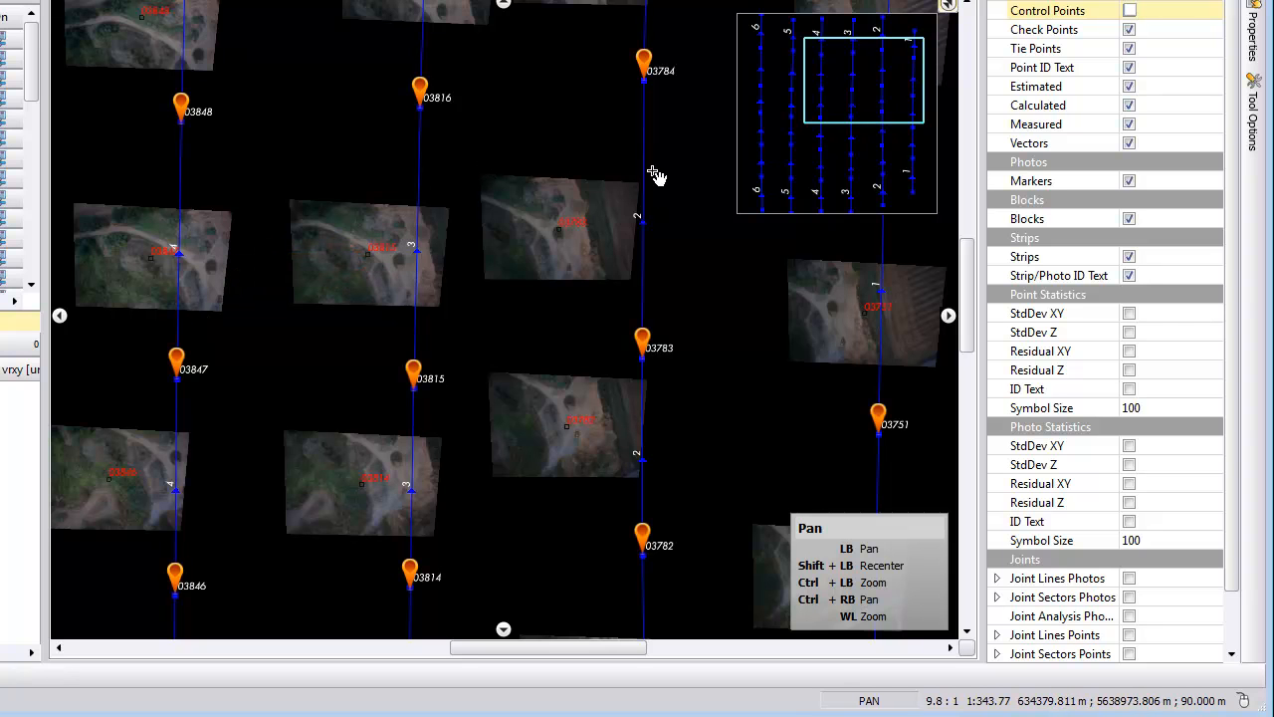
pyautogui.moveTo(917, 318)
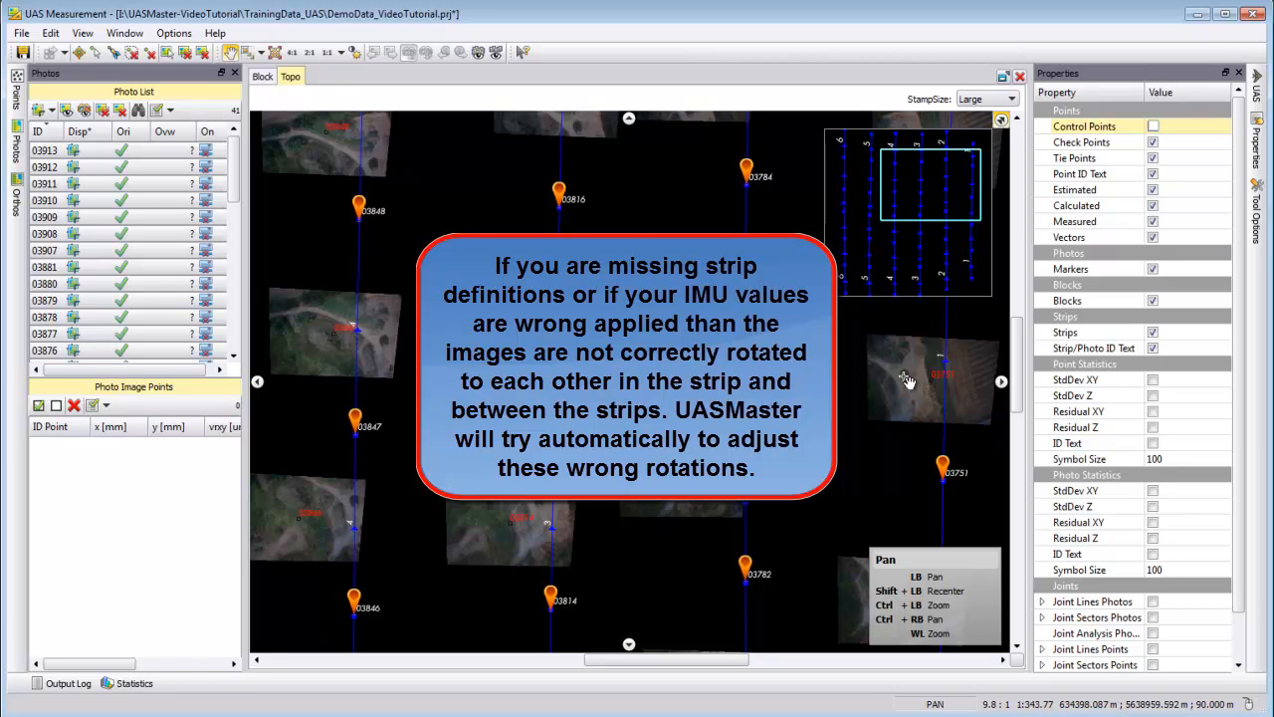
pyautogui.moveTo(906, 383)
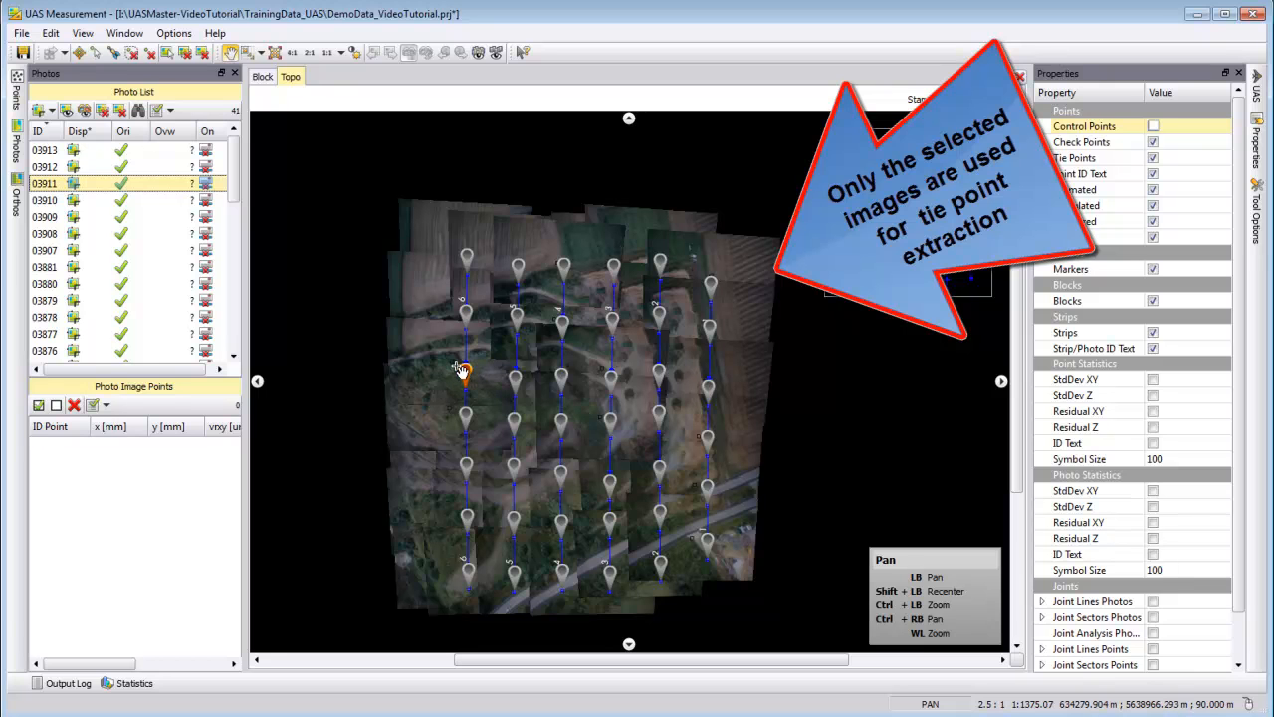
# - Select a single photo, then clear the image selection via Edit > Clear Image Selection
pyautogui.click(466, 376)
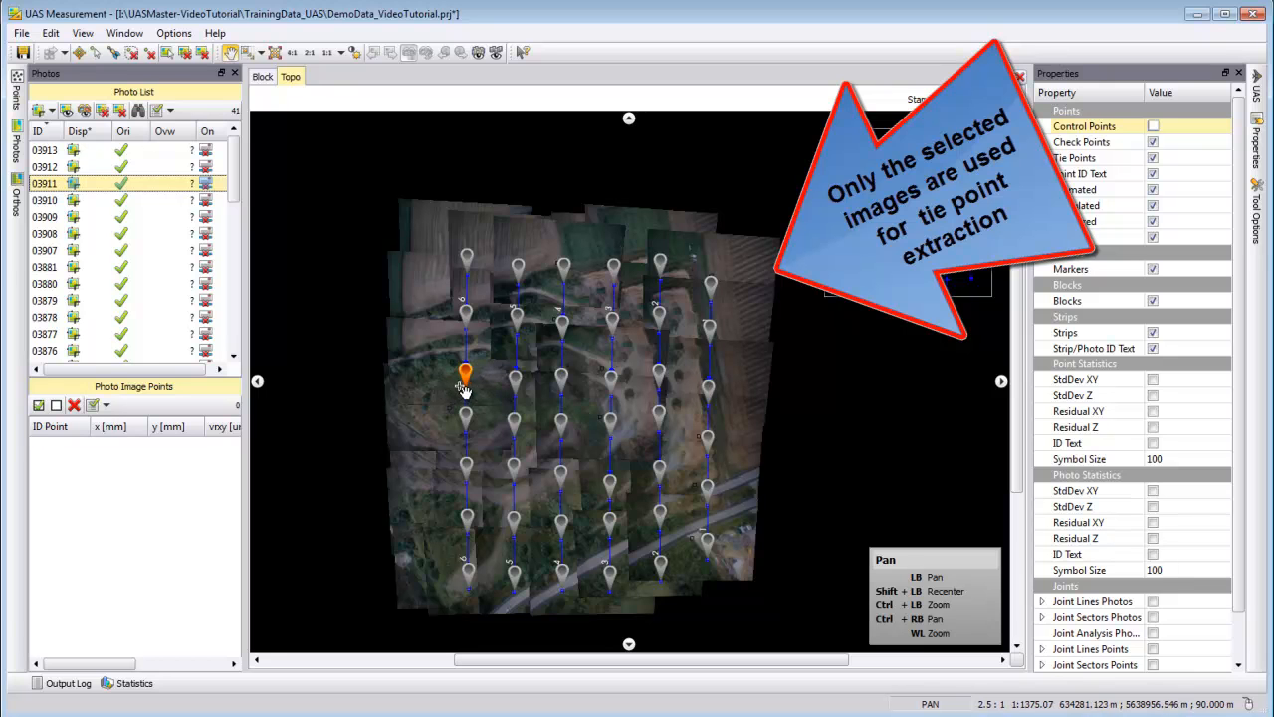
pyautogui.moveTo(557, 306)
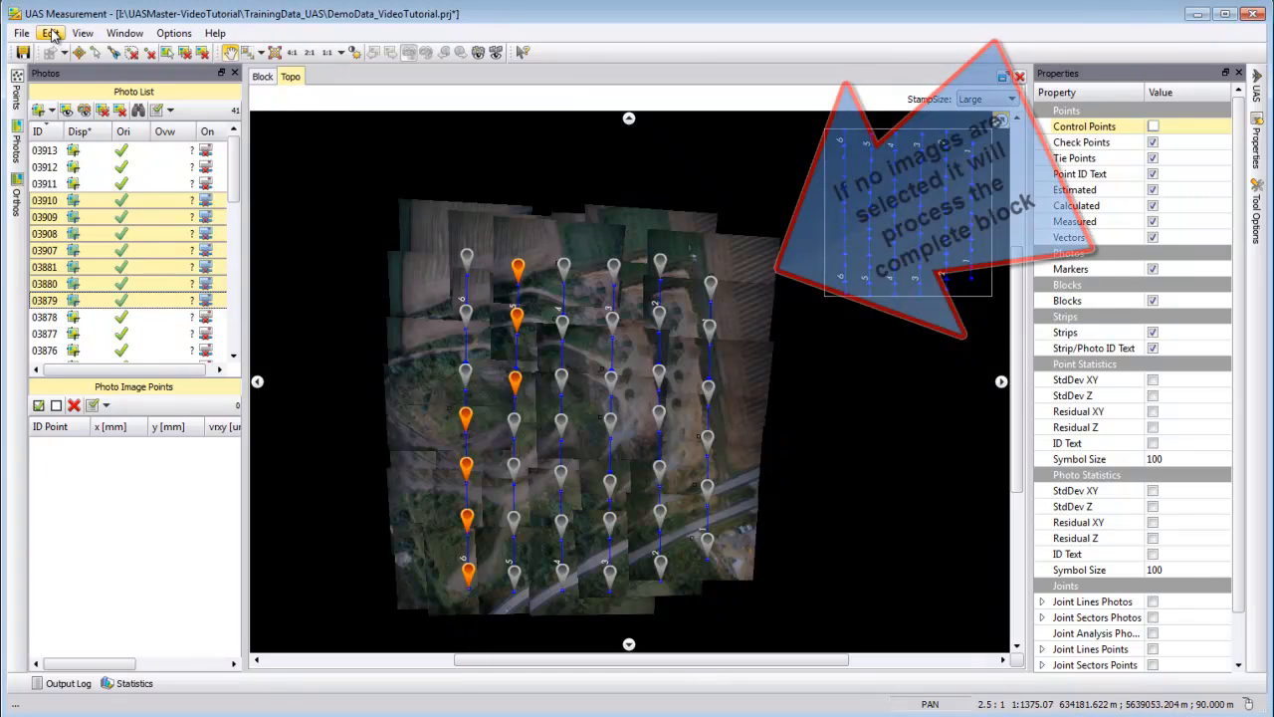
pyautogui.click(50, 33)
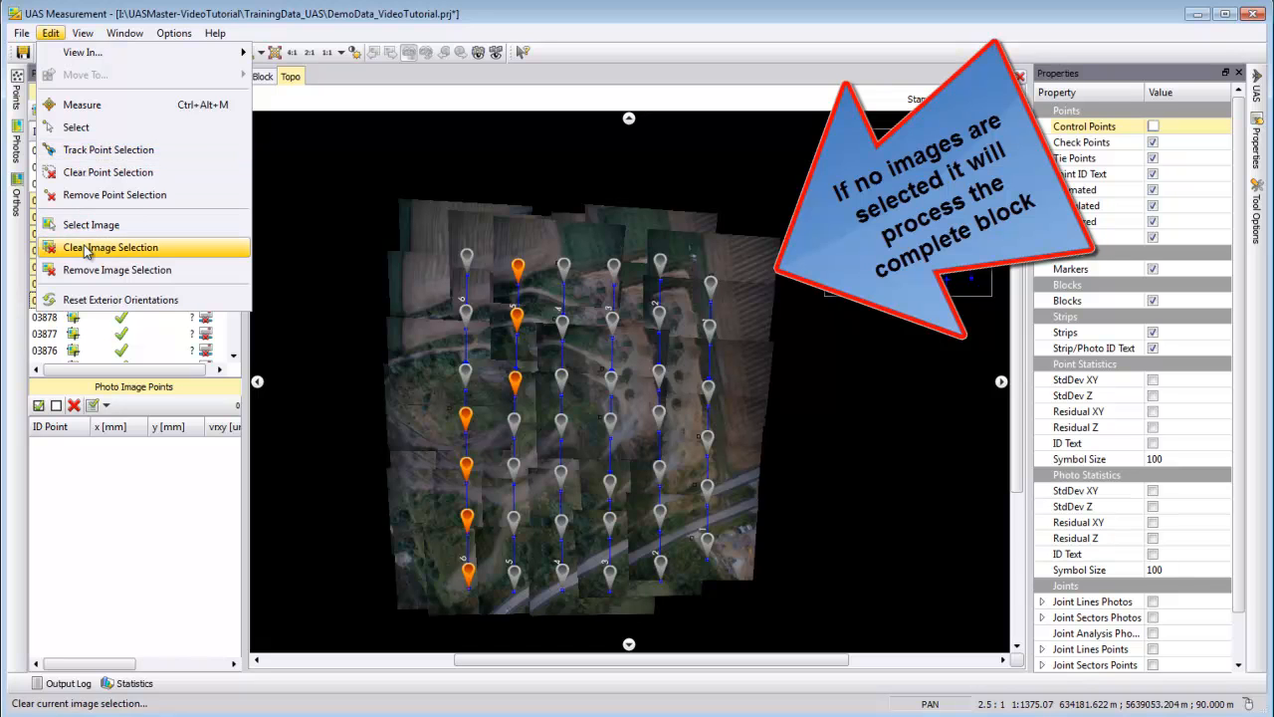
pyautogui.click(110, 246)
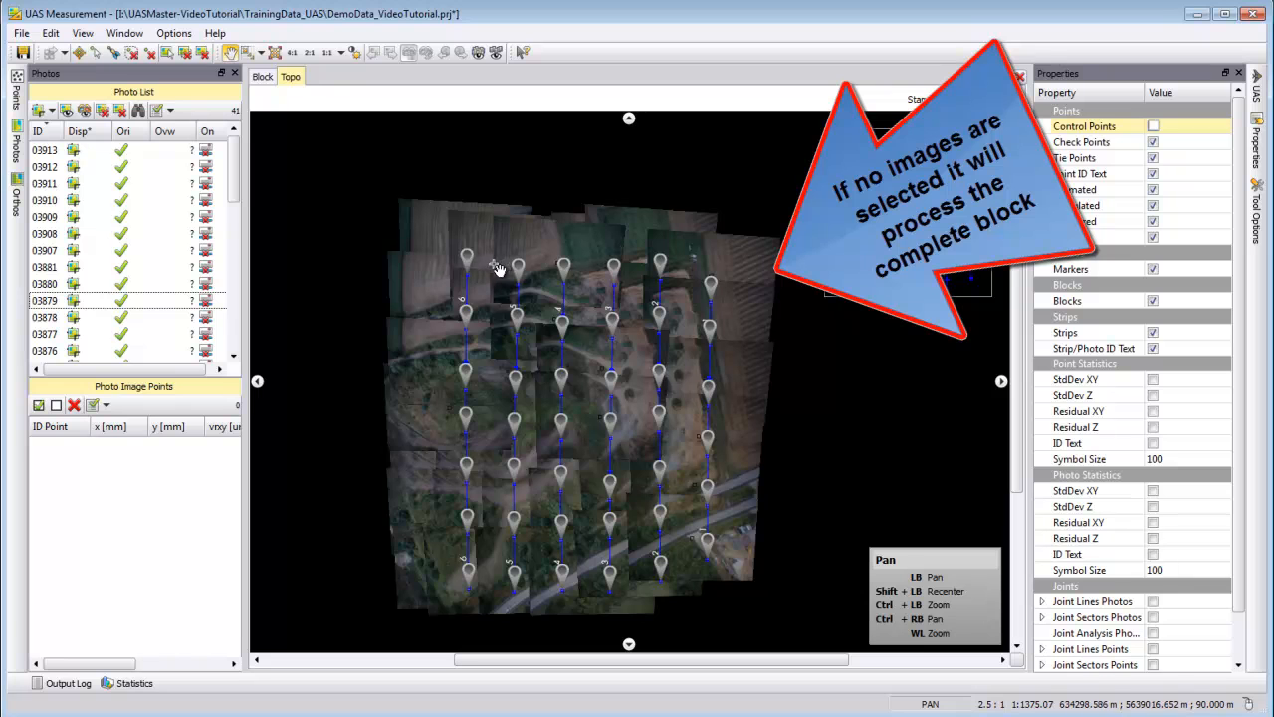
pyautogui.moveTo(682, 421)
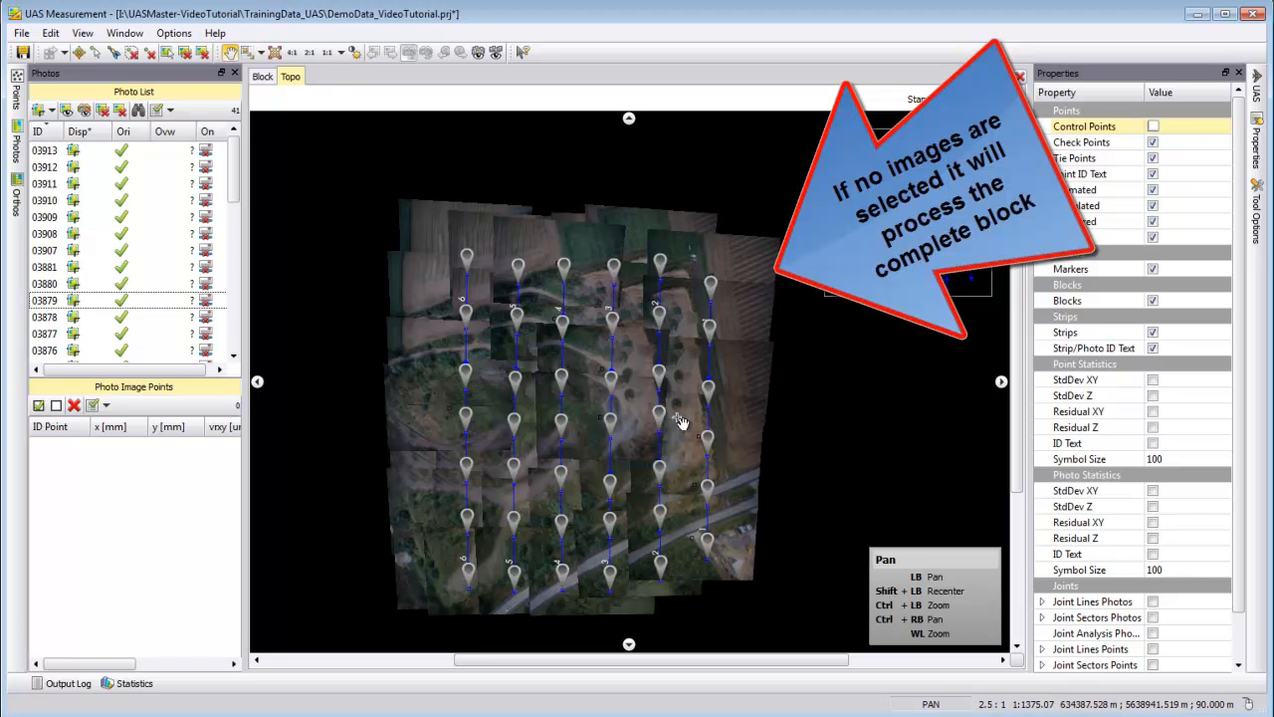
pyautogui.moveTo(633, 421)
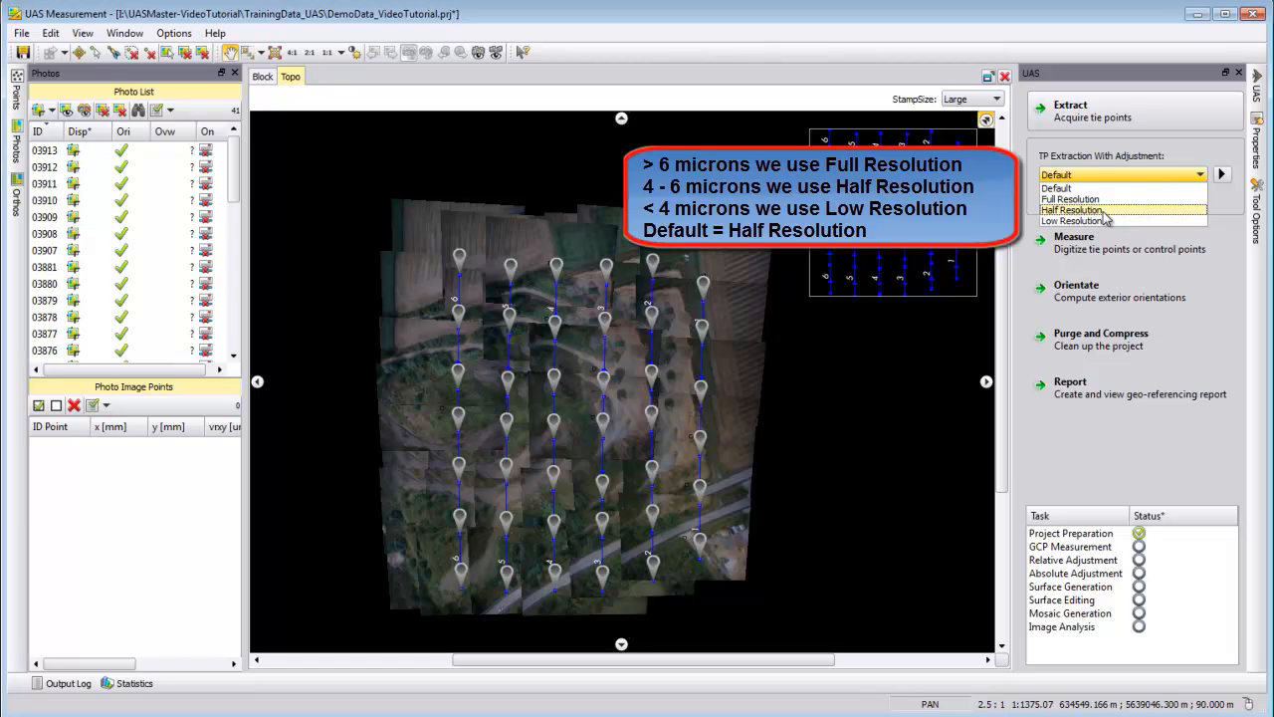
# - Set TP Extraction With Adjustment resolution to Half Resolution, then back to Default
pyautogui.click(1070, 209)
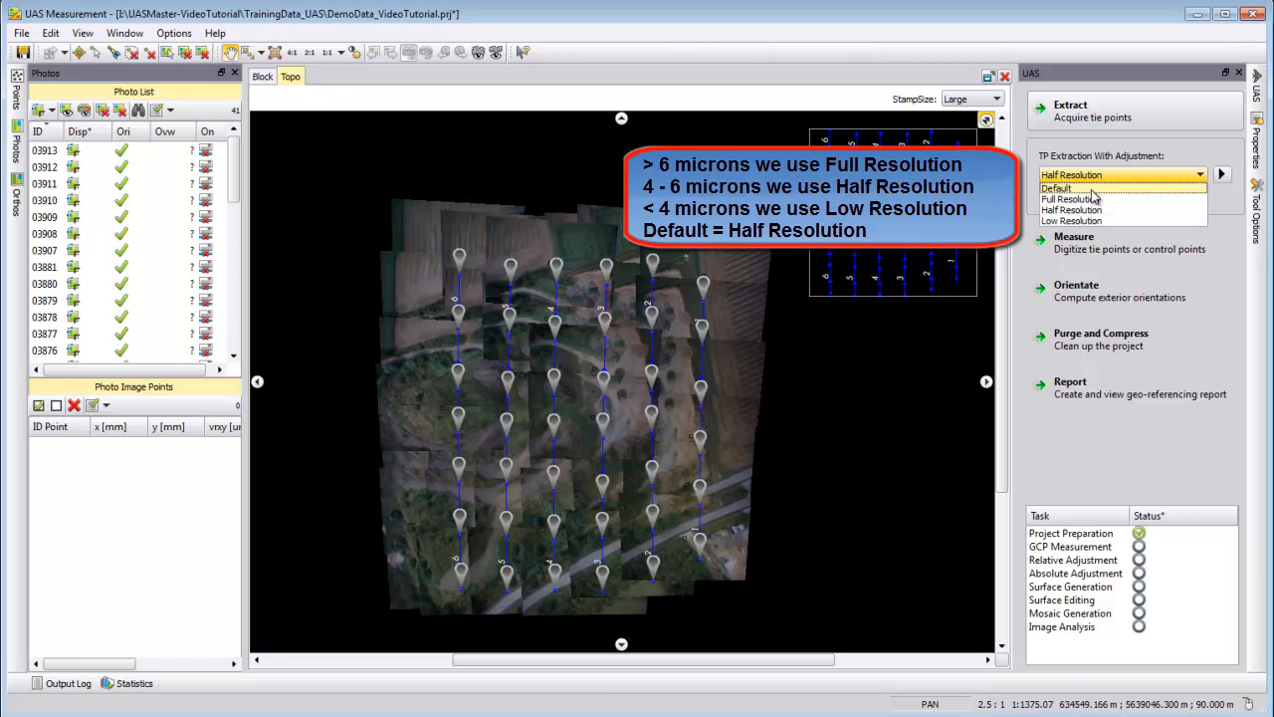
pyautogui.click(1055, 188)
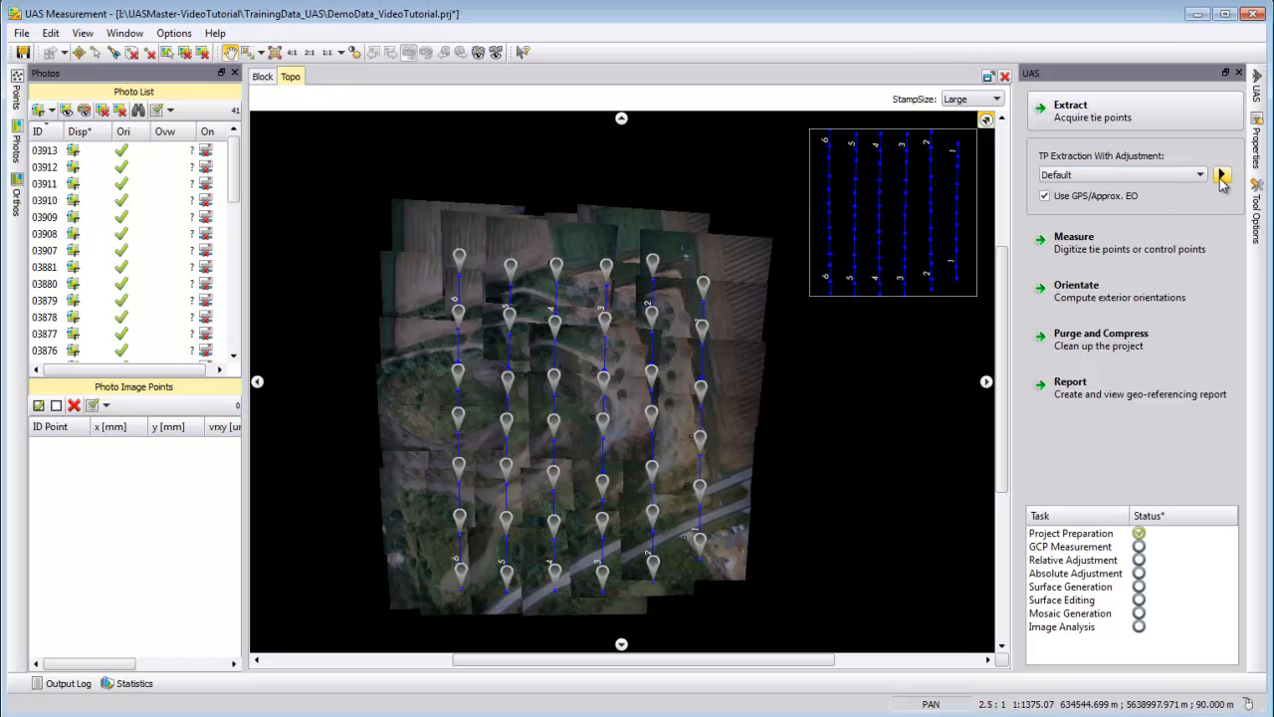
# - Run TP Extraction With Adjustment, then cancel the running process
pyautogui.click(1223, 175)
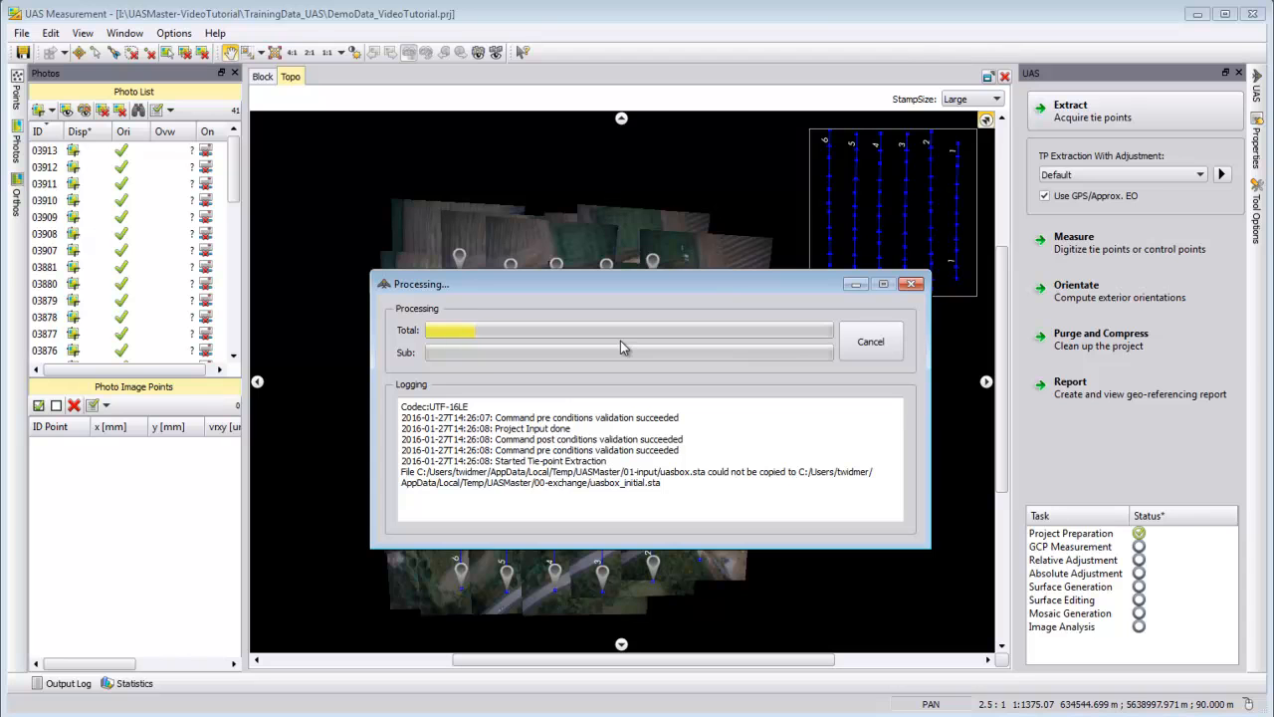
pyautogui.click(869, 341)
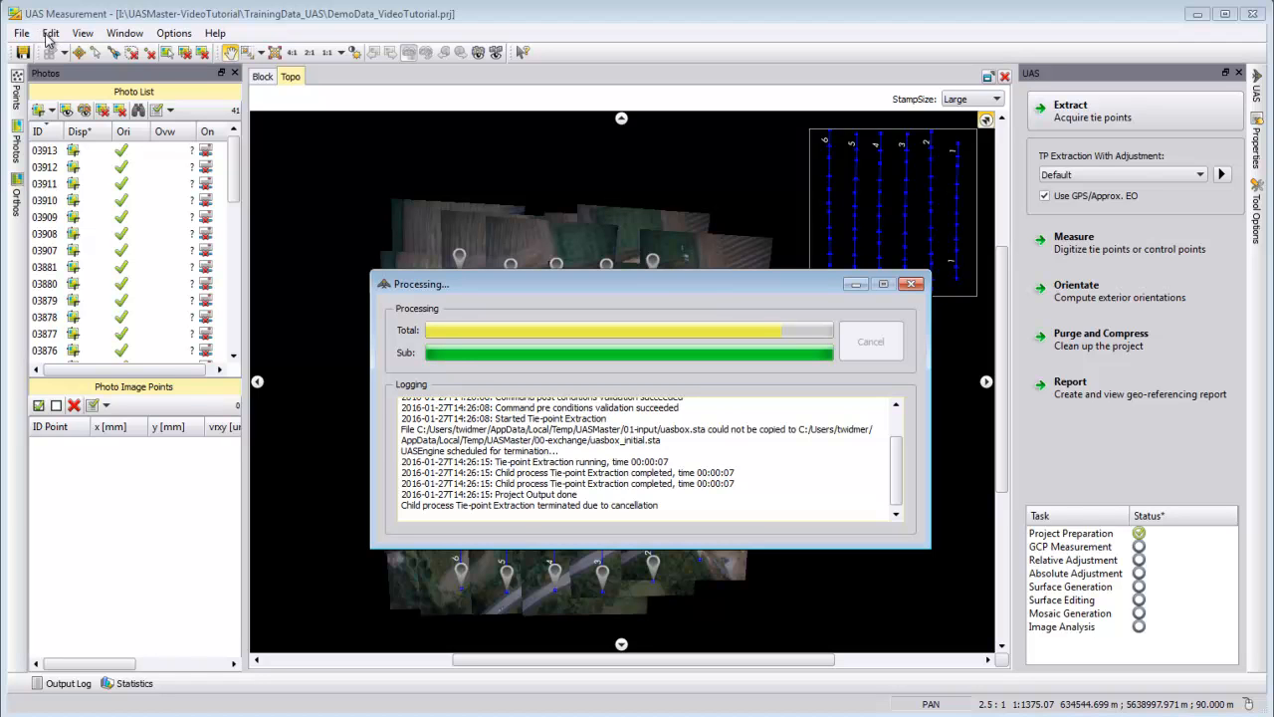
pyautogui.moveTo(50, 33)
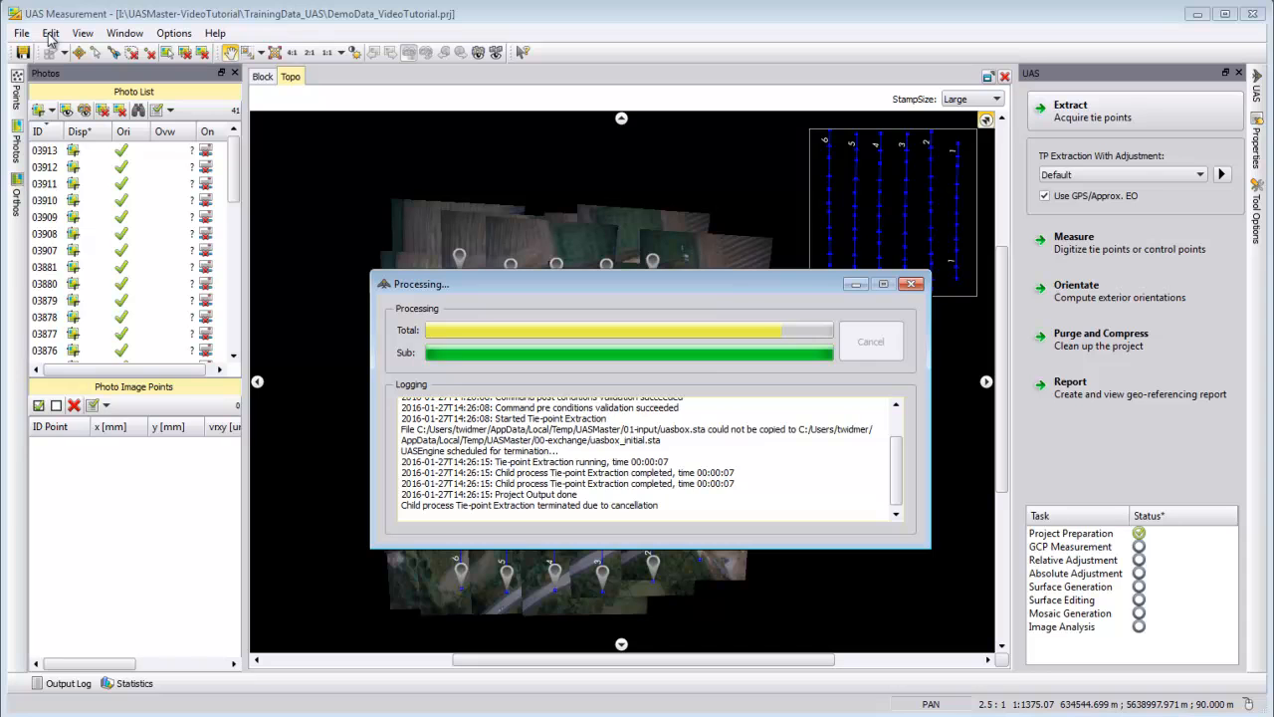
# - Activate Edit > Select Image with polygon select mode and begin a polygon
pyautogui.click(50, 33)
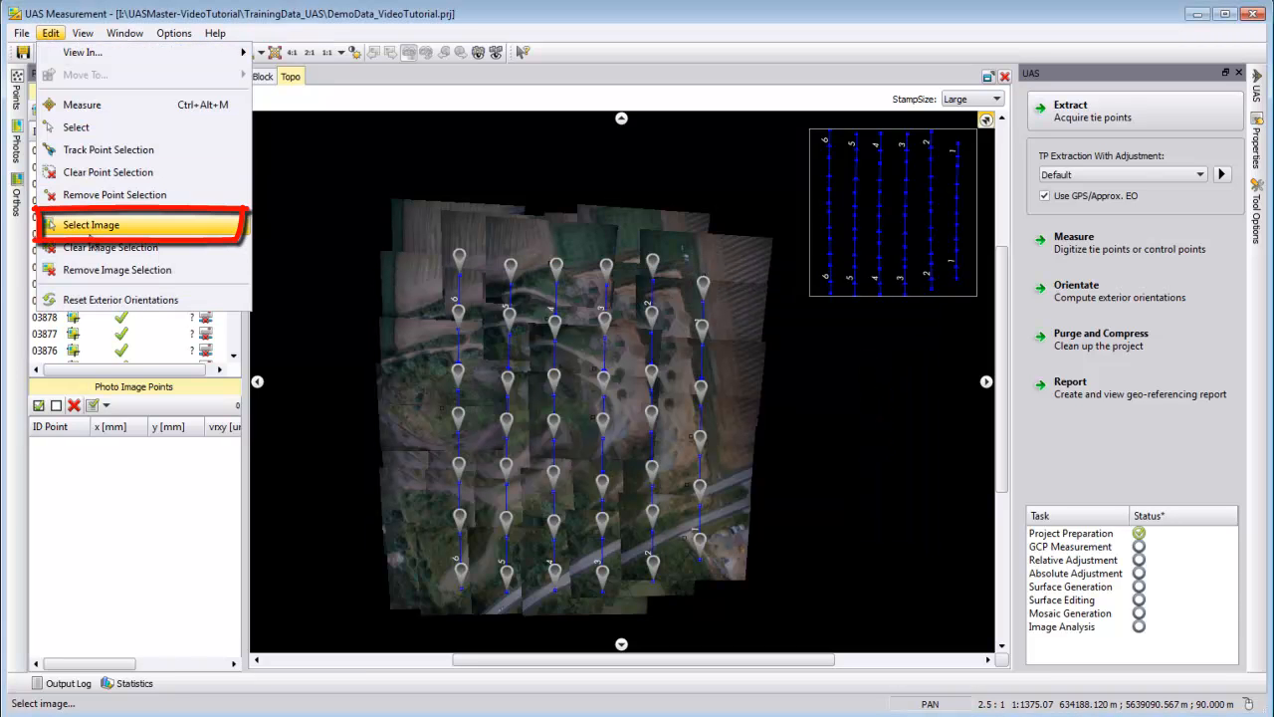
pyautogui.click(90, 224)
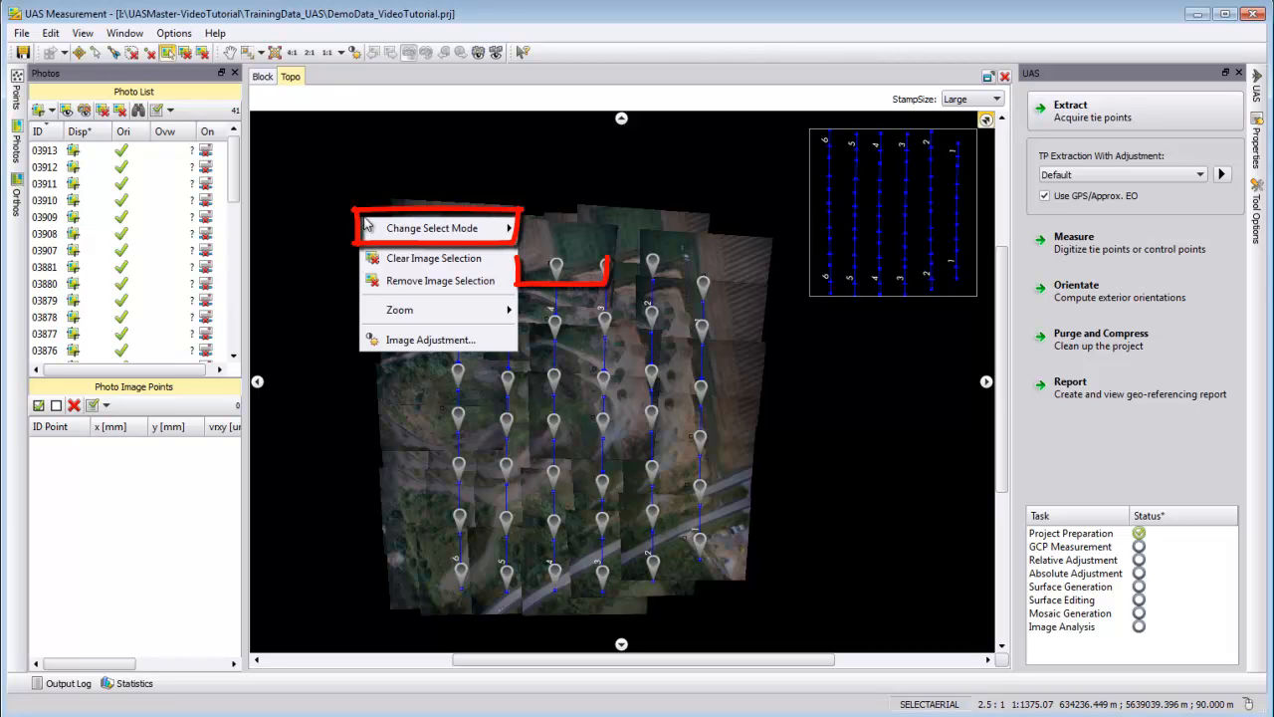
pyautogui.click(432, 228)
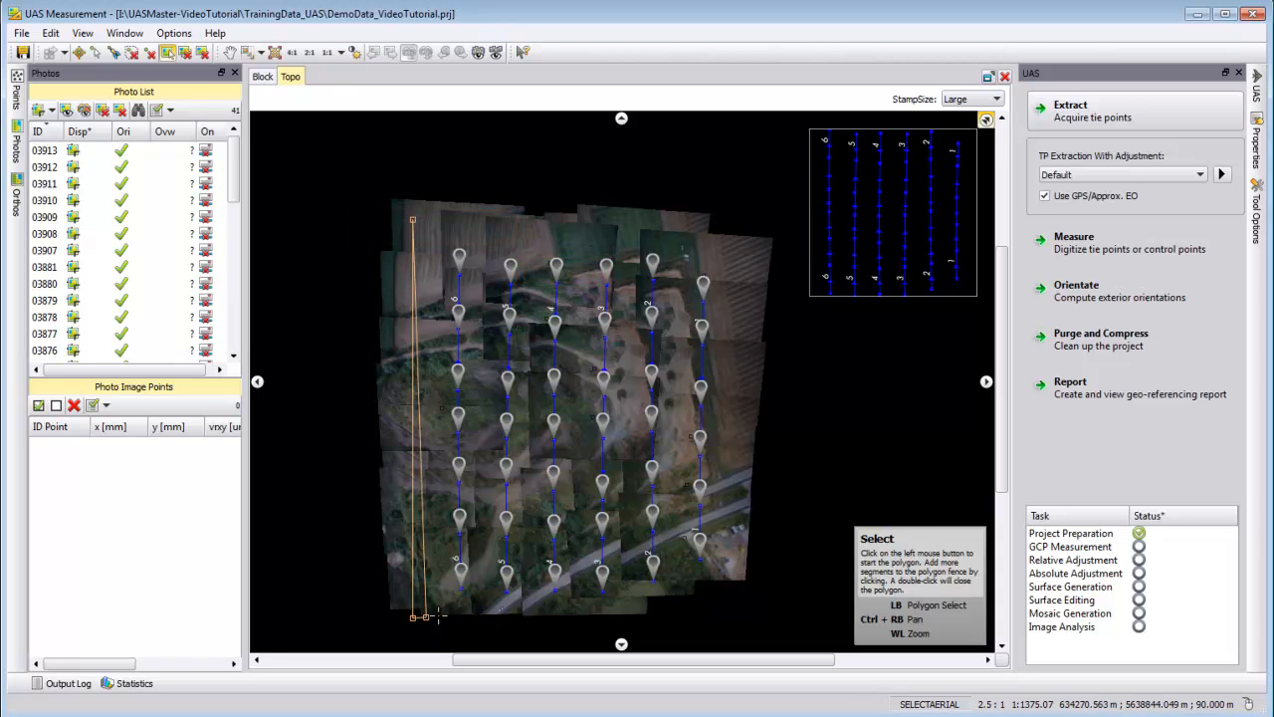
pyautogui.click(485, 231)
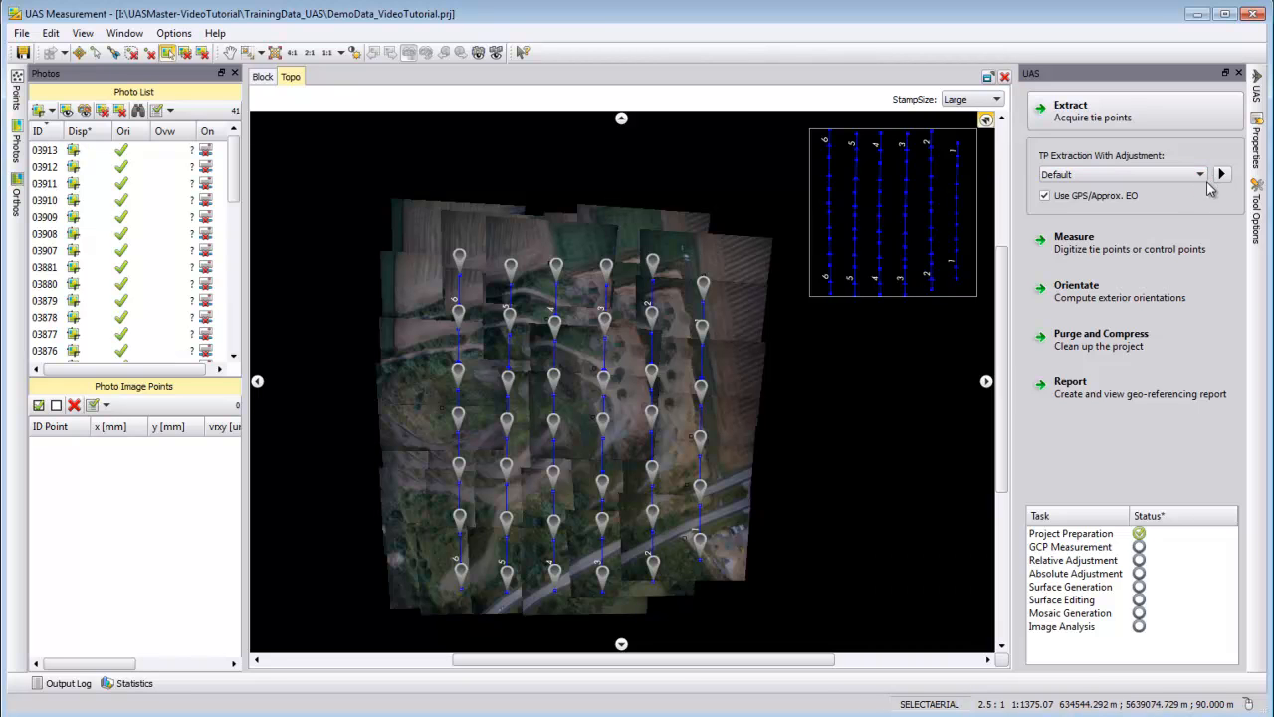
# - Run TP Extraction With Adjustment to completion and close the processing window
pyautogui.click(1222, 174)
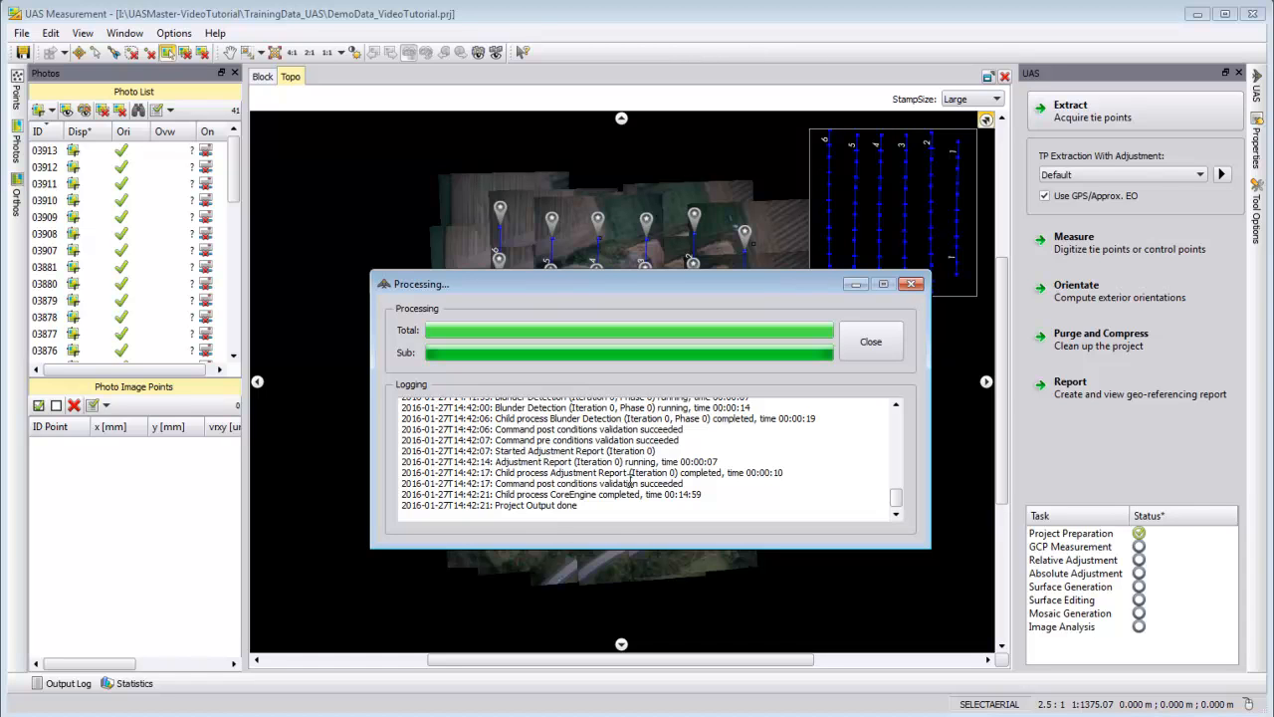
pyautogui.doubleClick(534, 505)
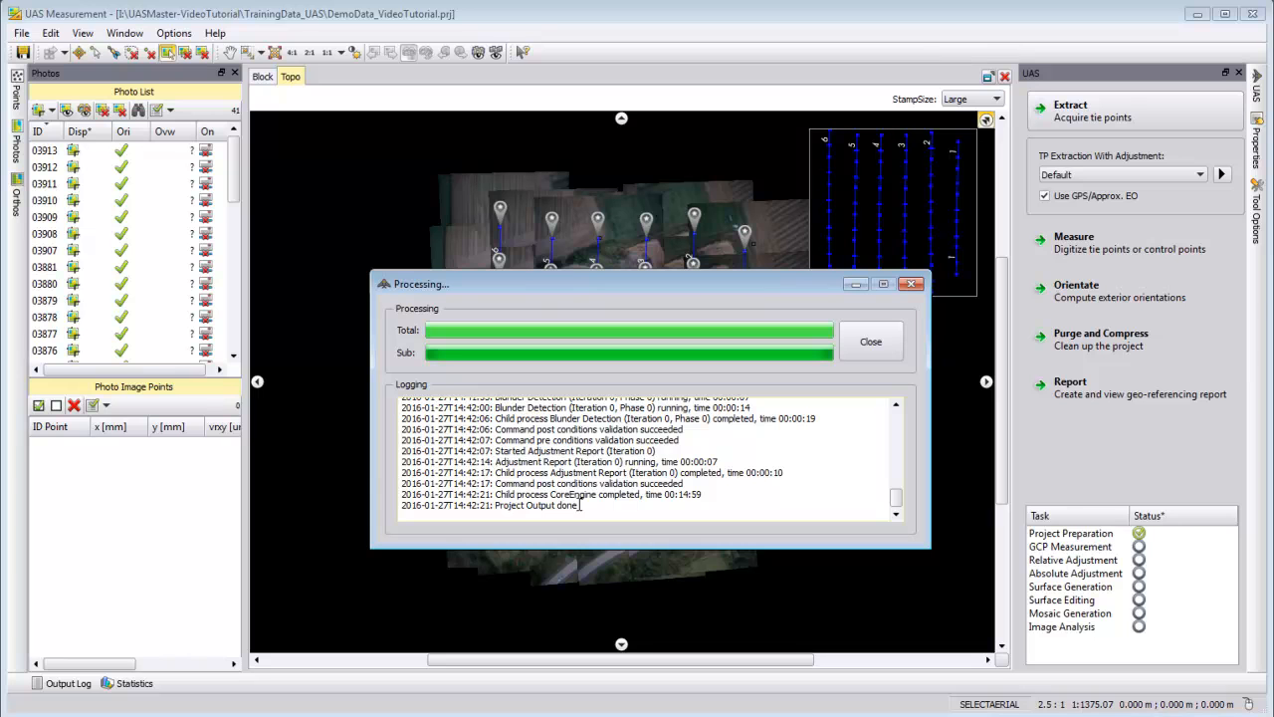
pyautogui.moveTo(761, 342)
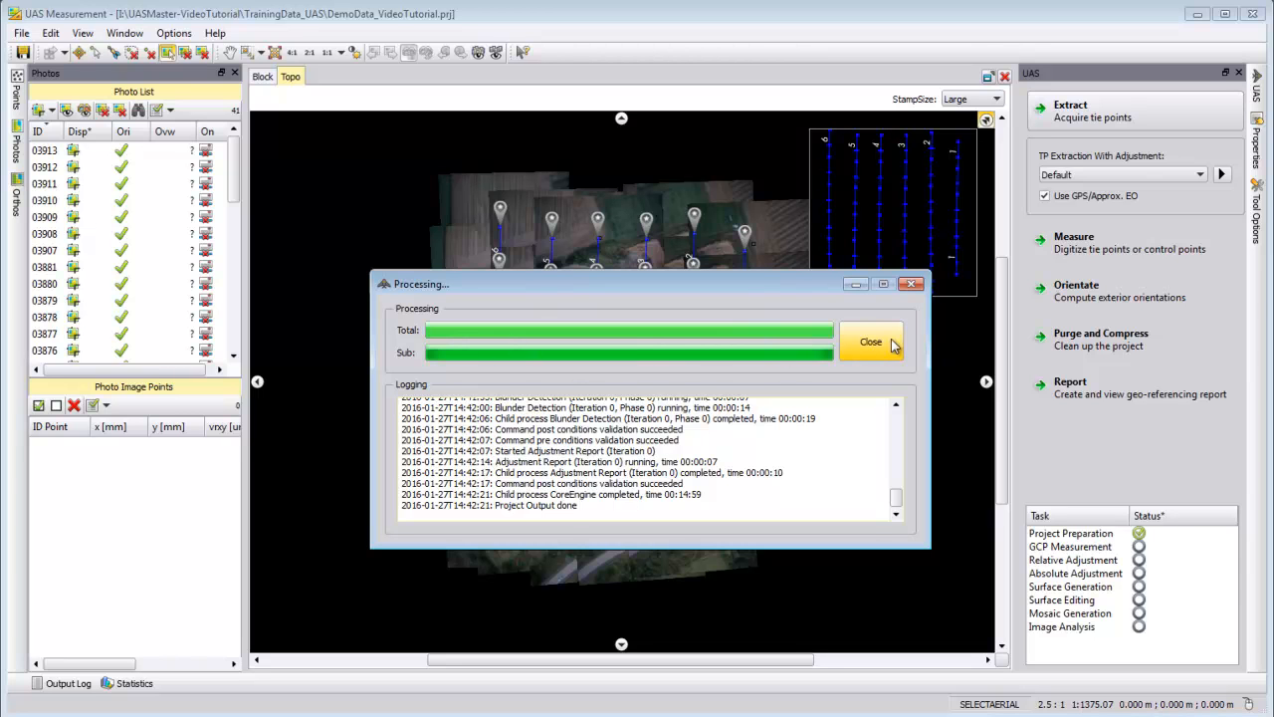
pyautogui.click(870, 341)
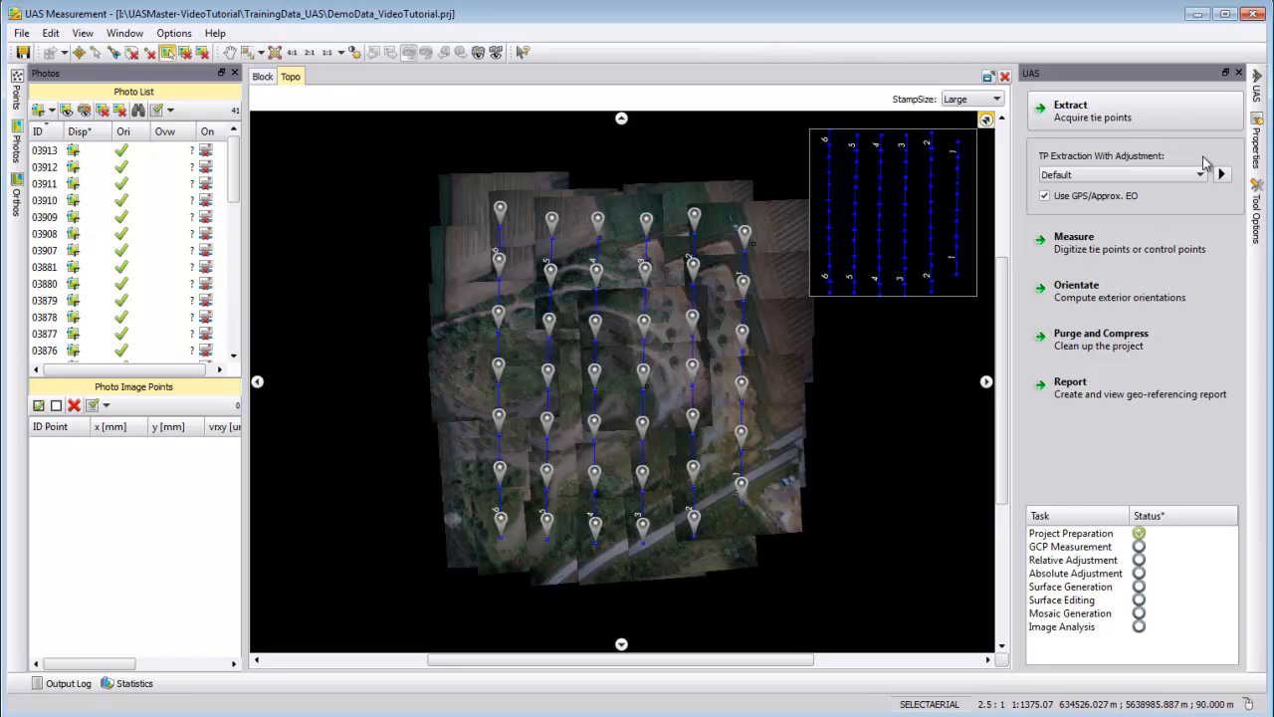